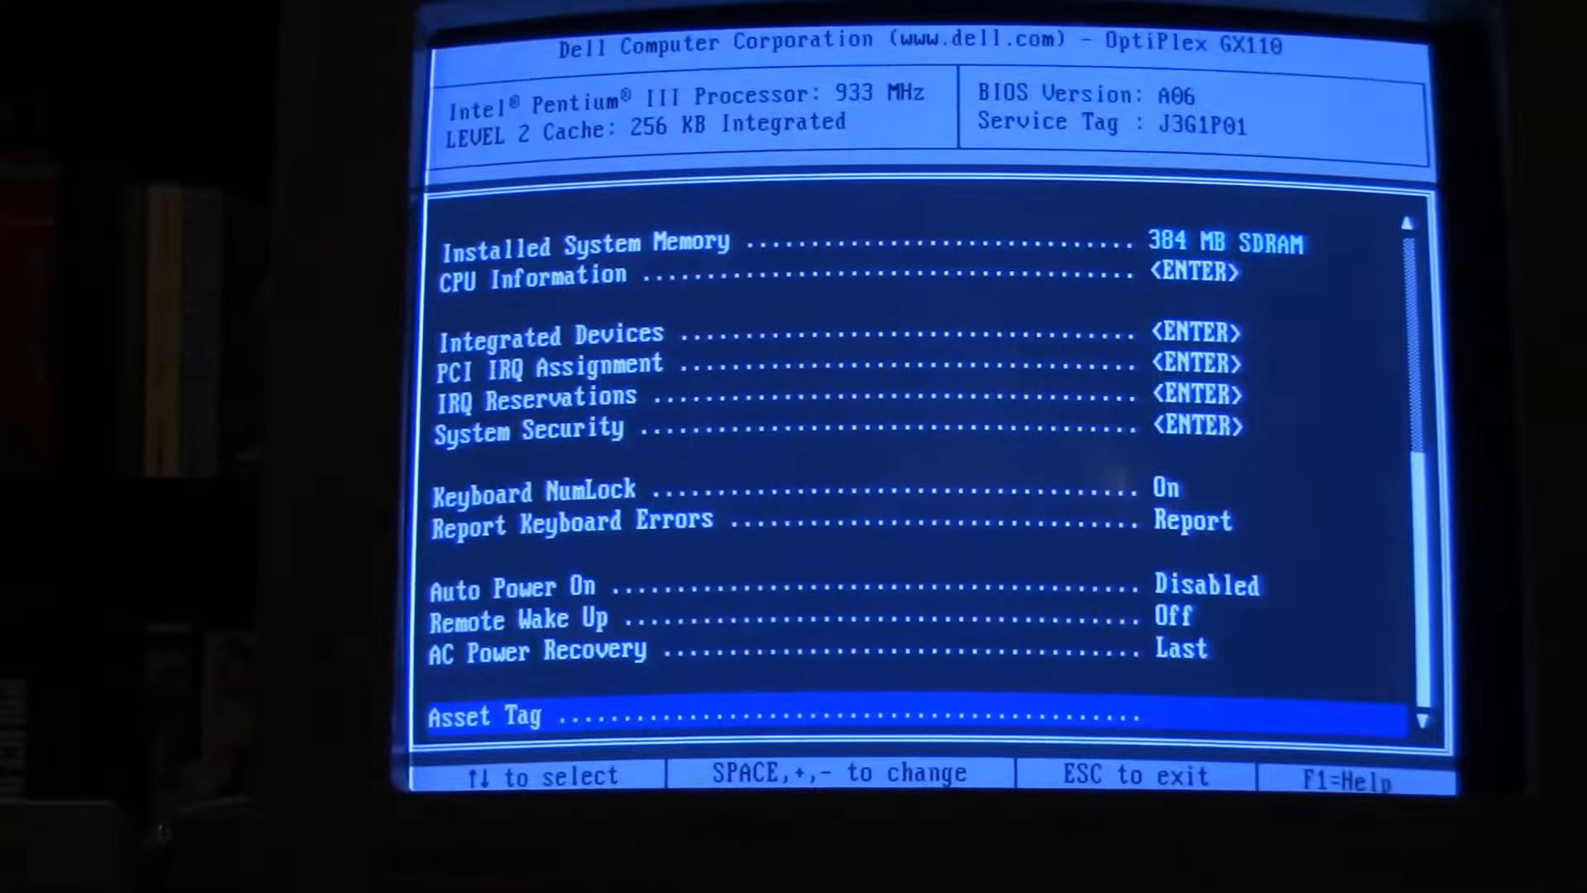
key("up")
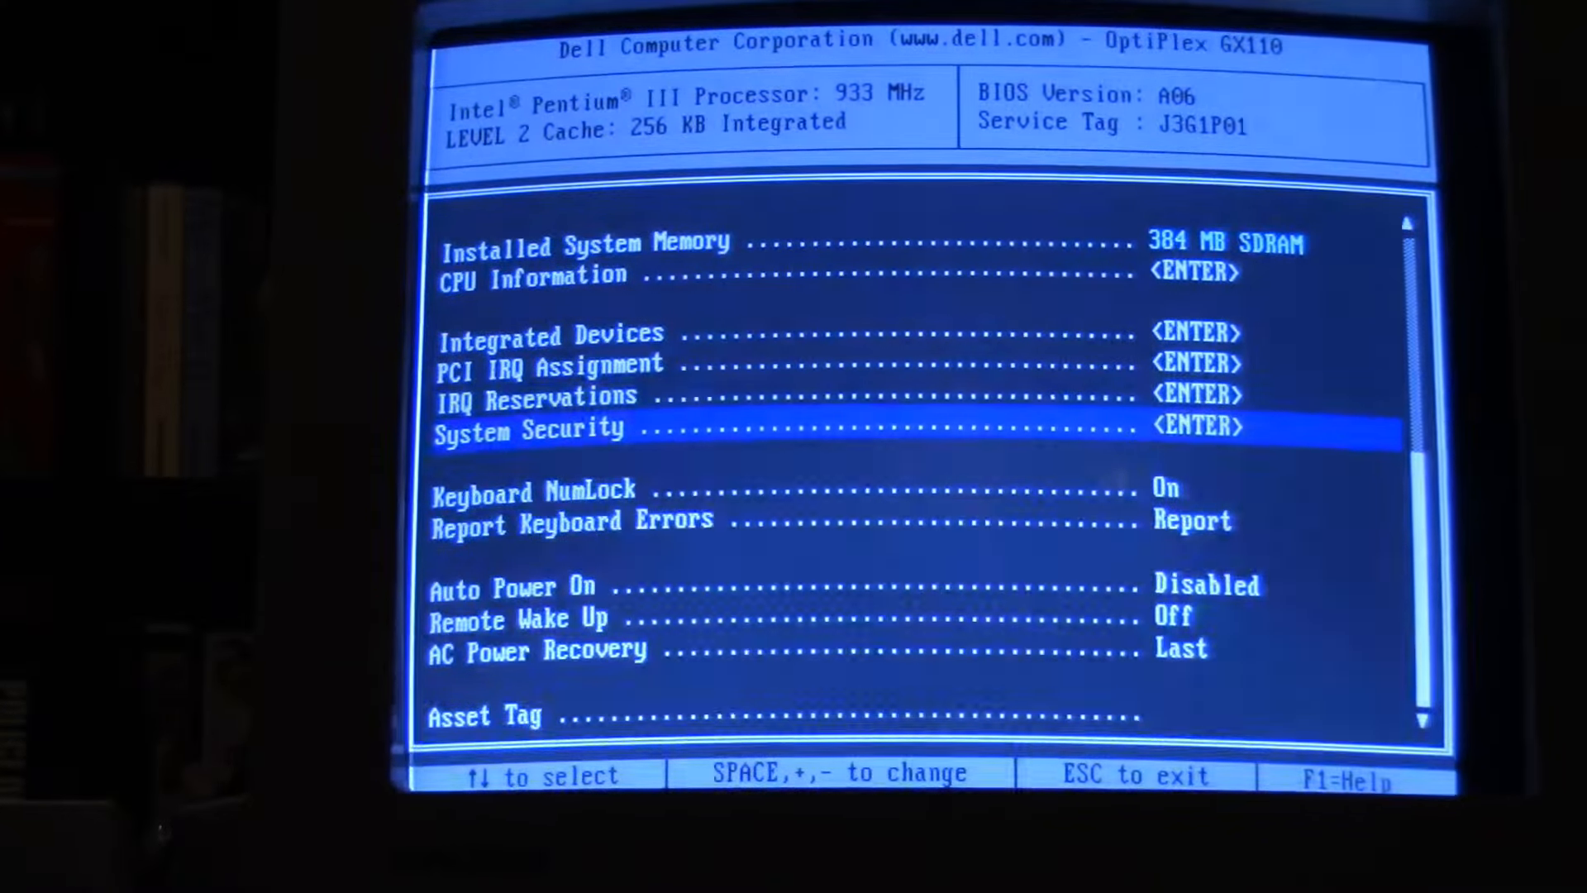